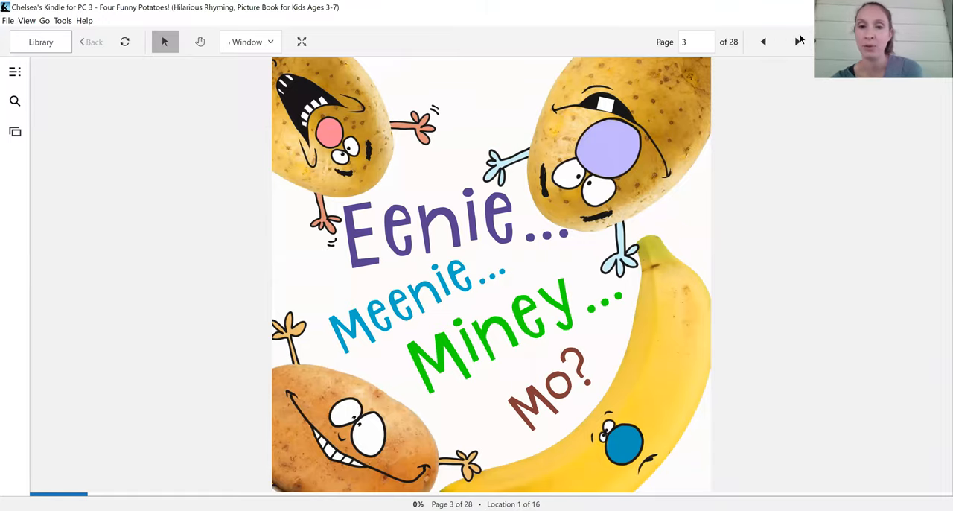
# Turn forward through pages 4-10, meeting the potatoes and friends, to page 11's banana NO!!!
pyautogui.click(800, 42)
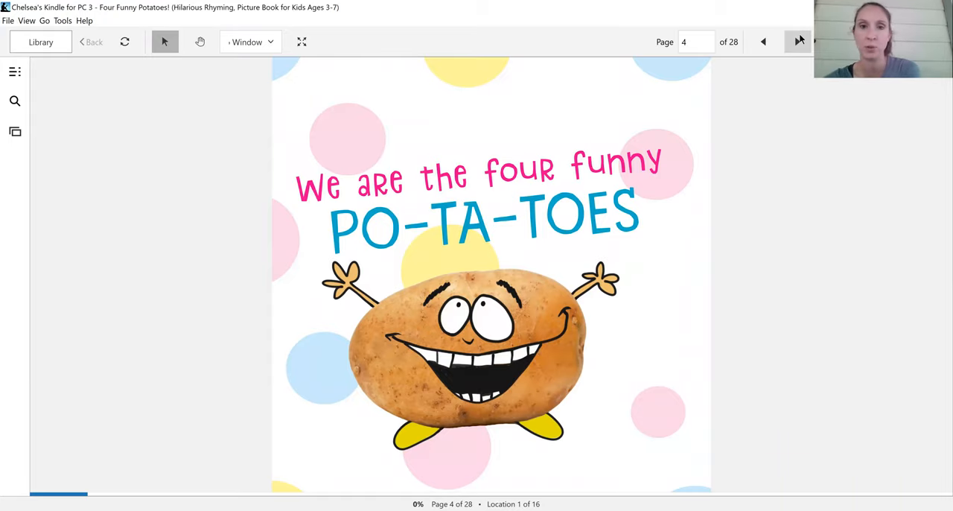
pyautogui.click(799, 42)
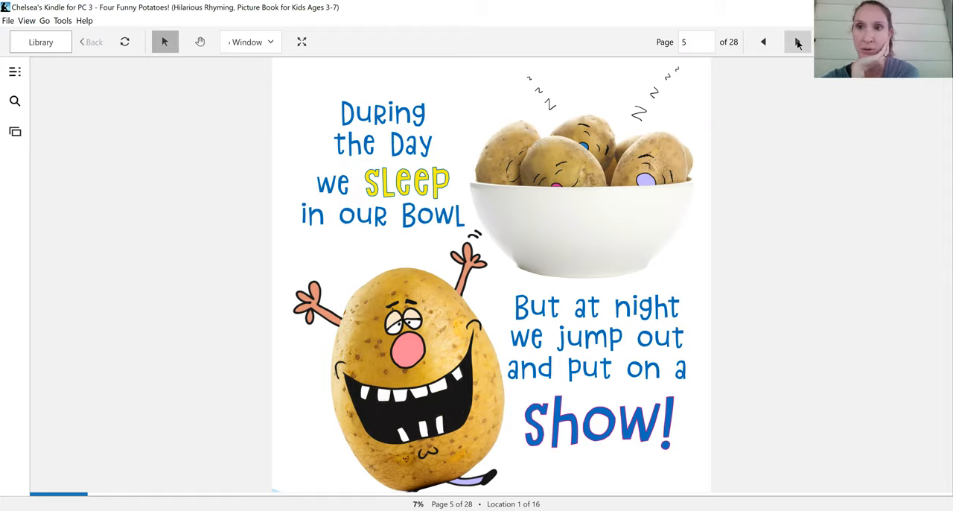
pyautogui.click(796, 42)
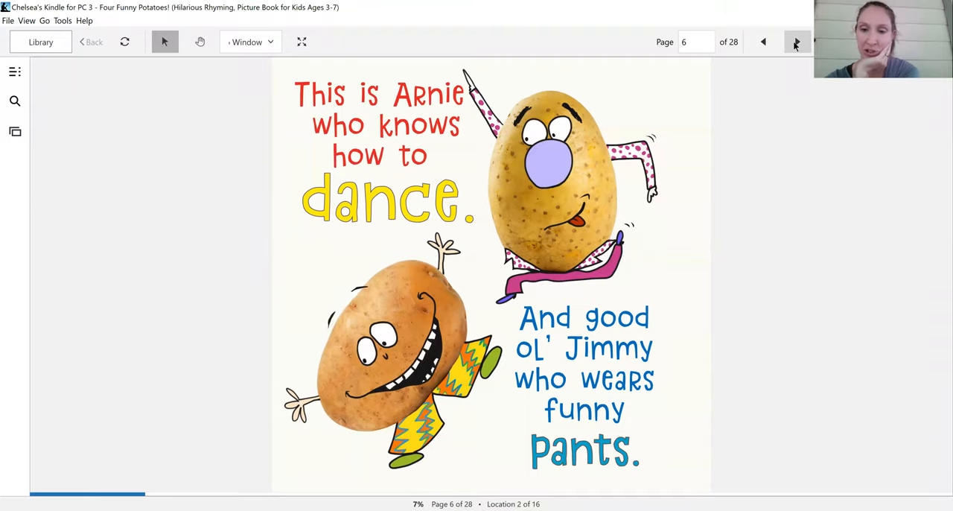
pyautogui.click(797, 42)
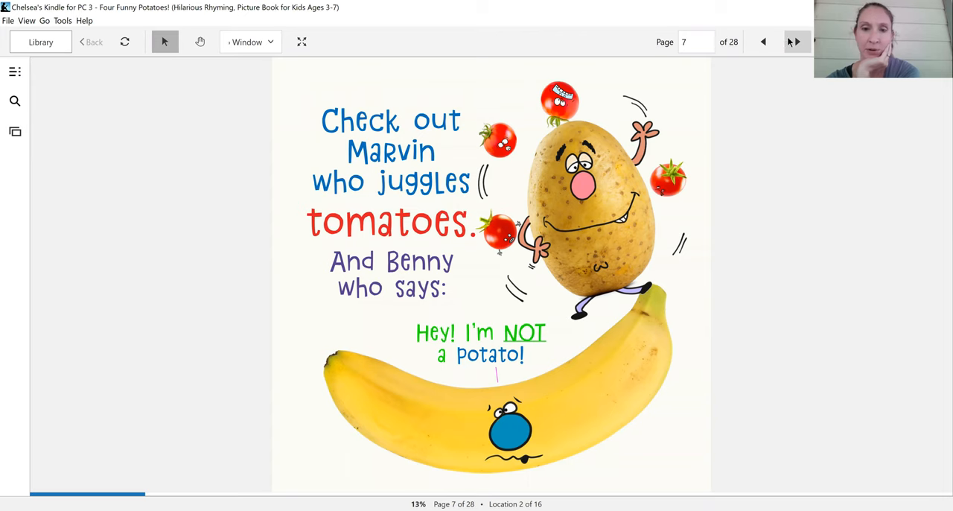
pyautogui.click(793, 42)
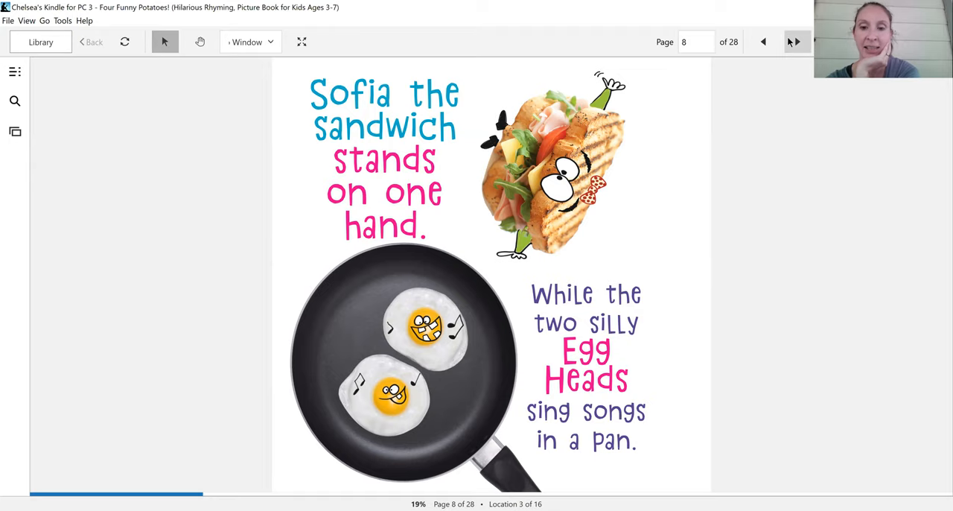
pyautogui.click(796, 41)
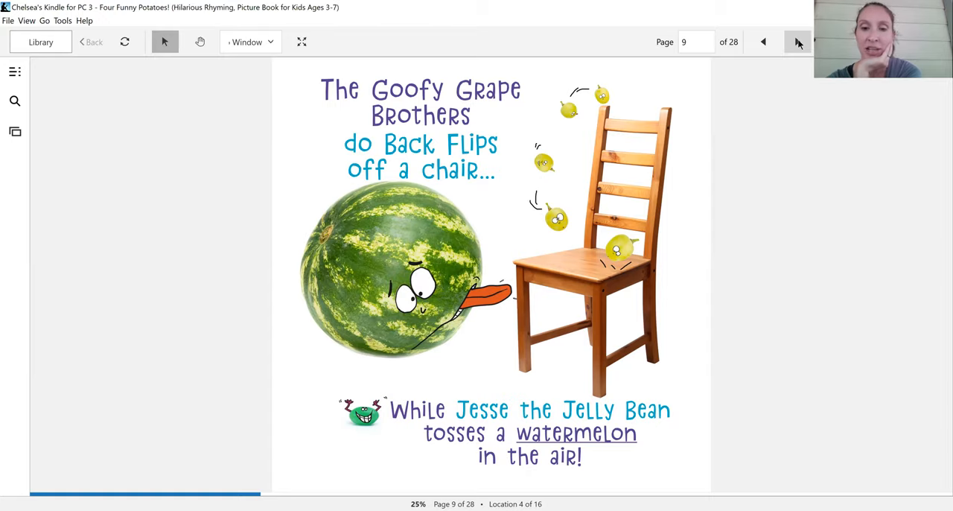
pyautogui.click(798, 42)
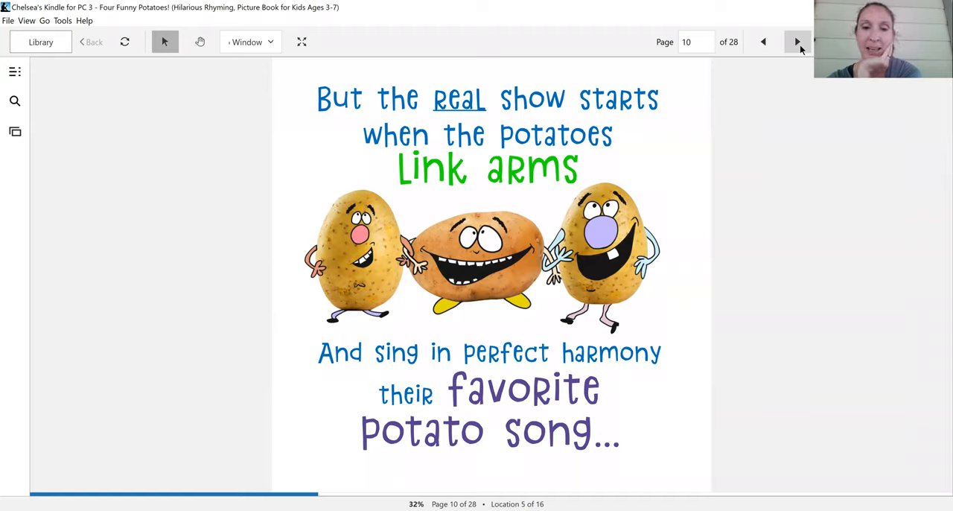
pyautogui.click(797, 42)
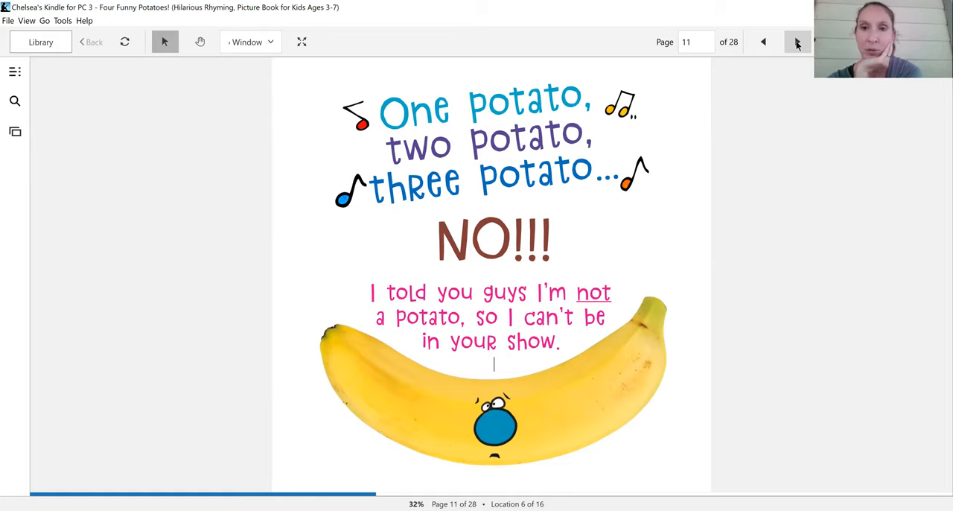
# Turn through the CUT!! page, Benny's lines and the green-tip complaint to page 17, 'No! I am a banana!!'
pyautogui.click(796, 42)
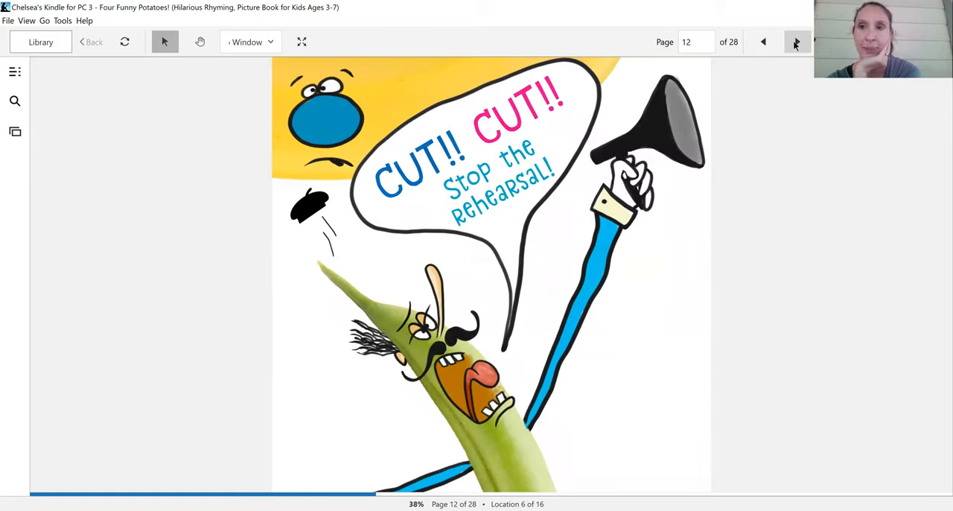
pyautogui.click(797, 41)
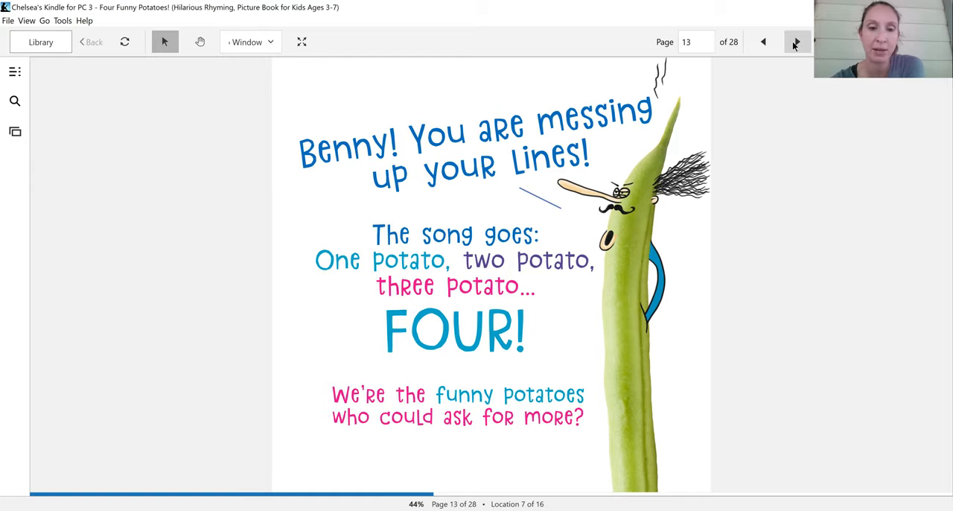
pyautogui.click(795, 42)
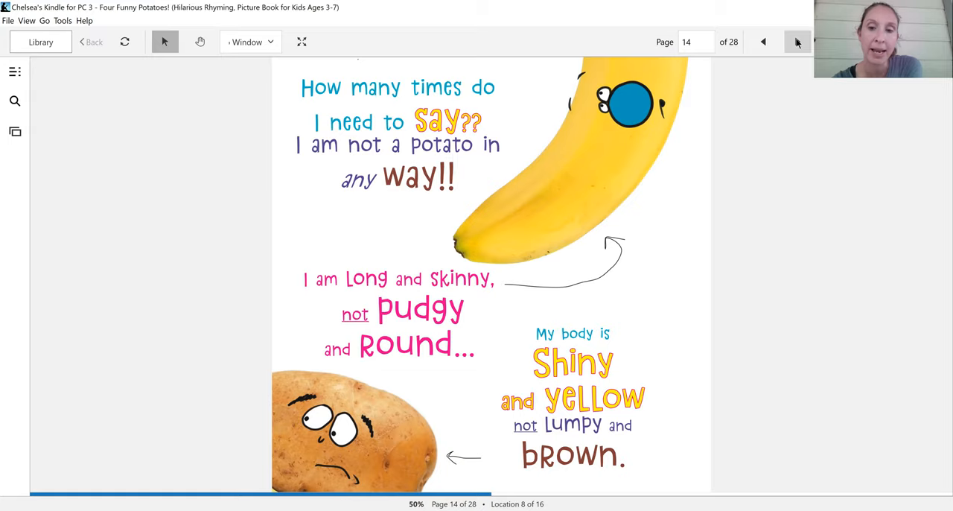
pyautogui.click(798, 42)
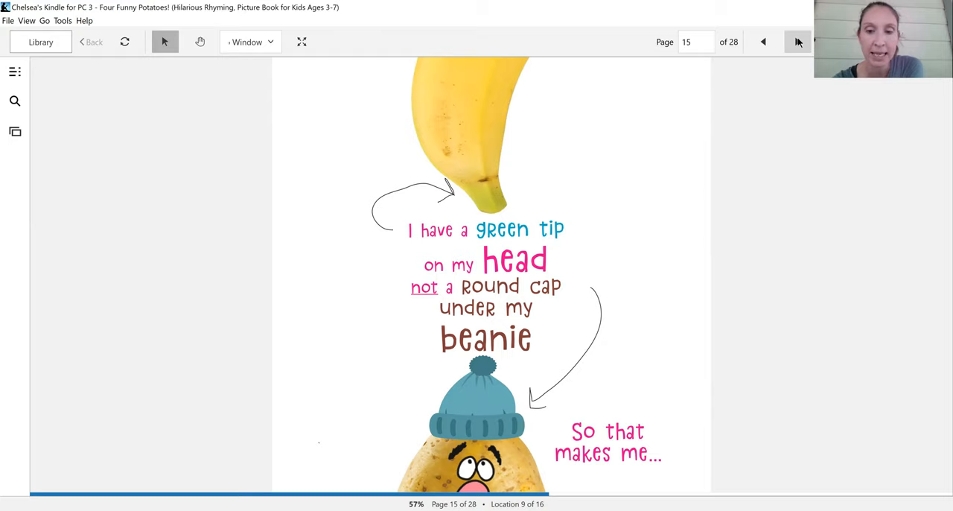
pyautogui.click(798, 42)
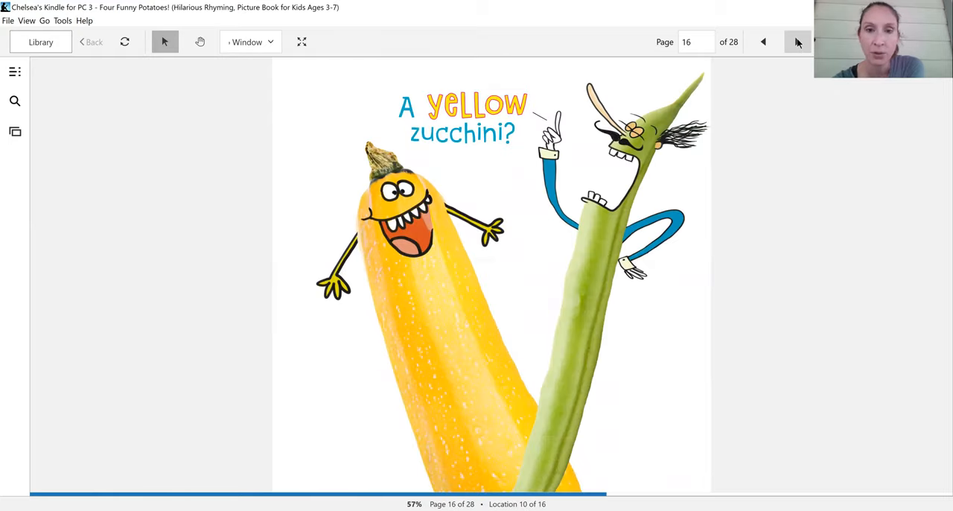
pyautogui.click(797, 42)
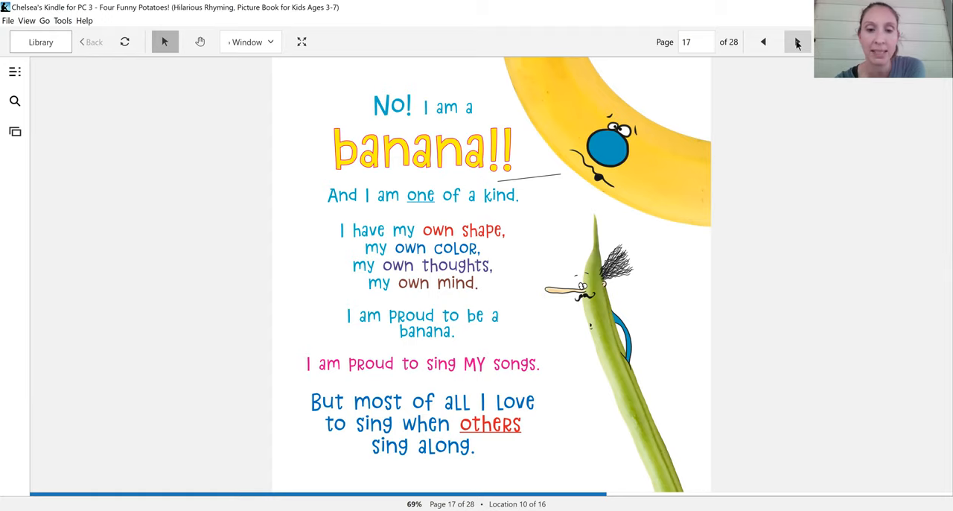
# Turn through A Lovely Banana!, the donuts, peanut and meatball pages to page 23, 'I Love yummy Bananas!'
pyautogui.click(798, 41)
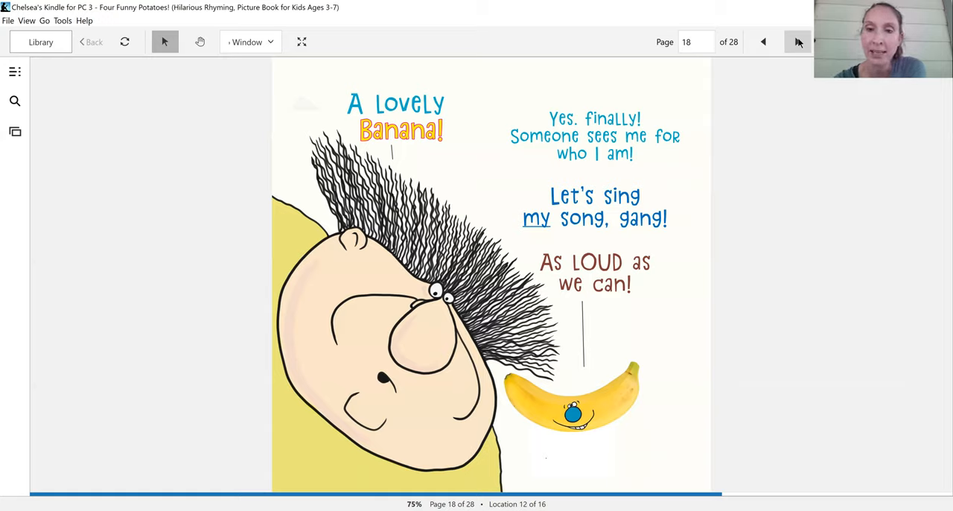
pyautogui.click(797, 42)
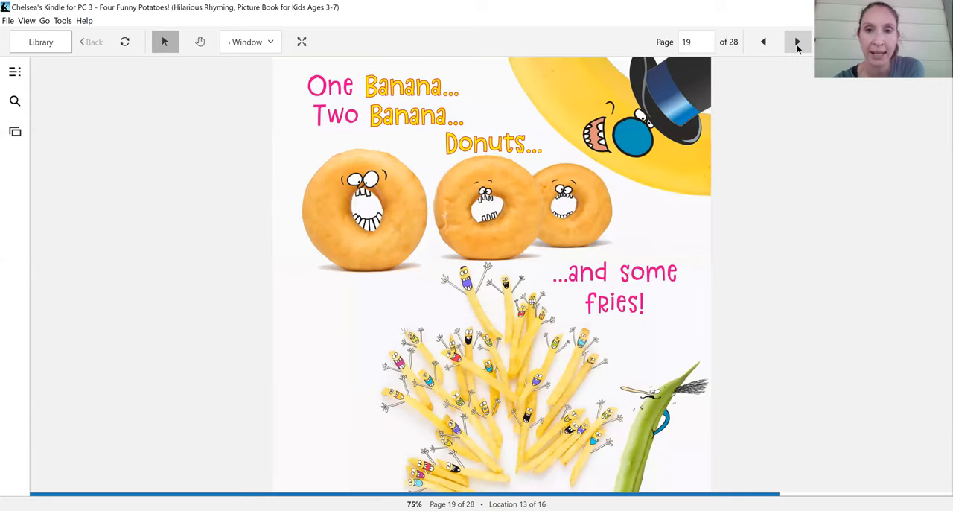
pyautogui.click(797, 42)
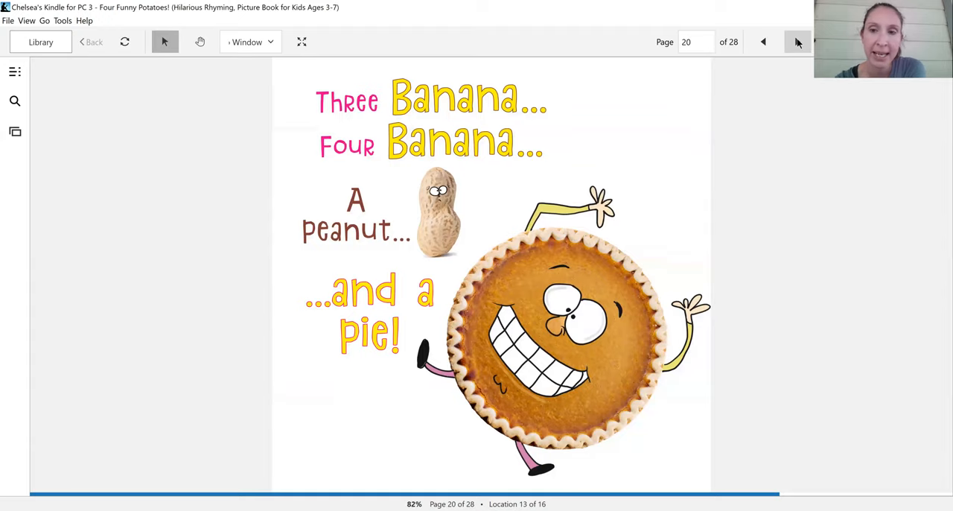
pyautogui.click(797, 41)
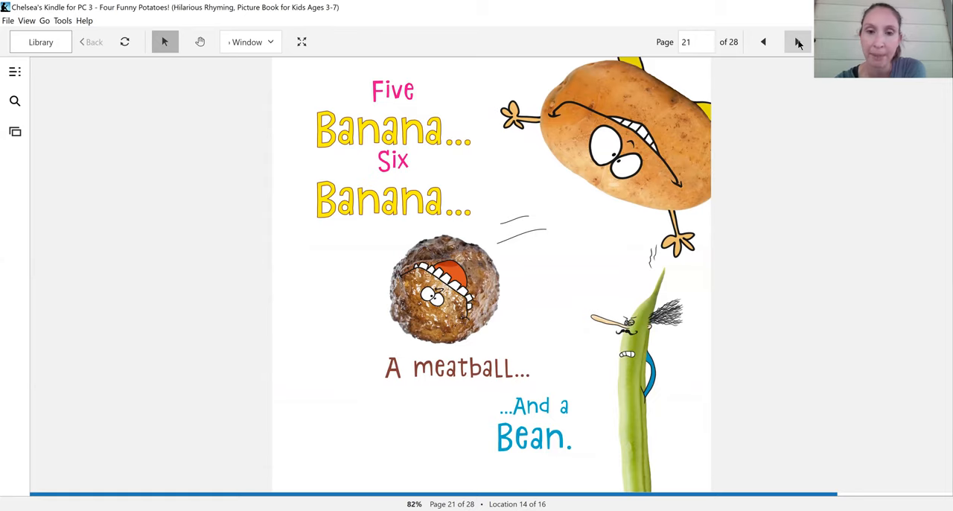
pyautogui.click(796, 42)
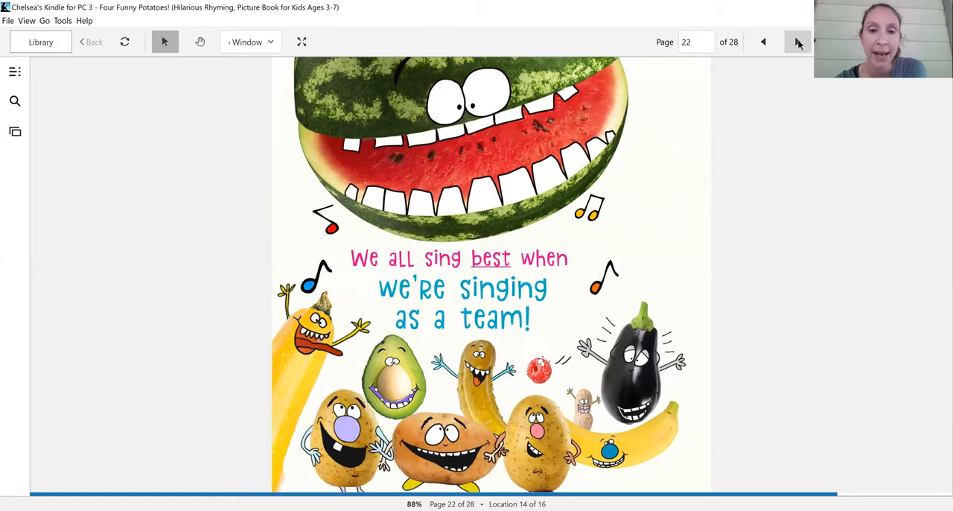
pyautogui.click(797, 42)
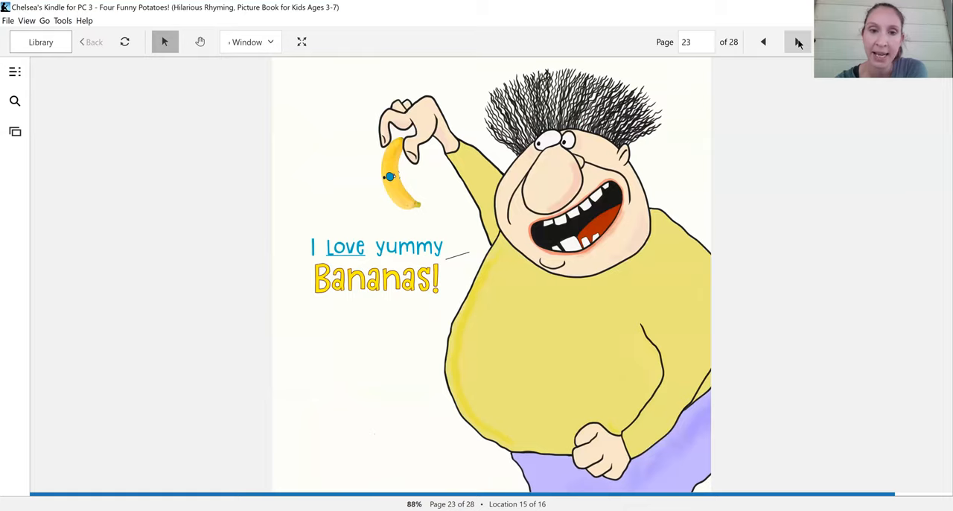
# Turn through Run for your Lives!, Aw man!, the R.I.P. Benny tombstone and angel banana to page 28's author bio
pyautogui.click(797, 42)
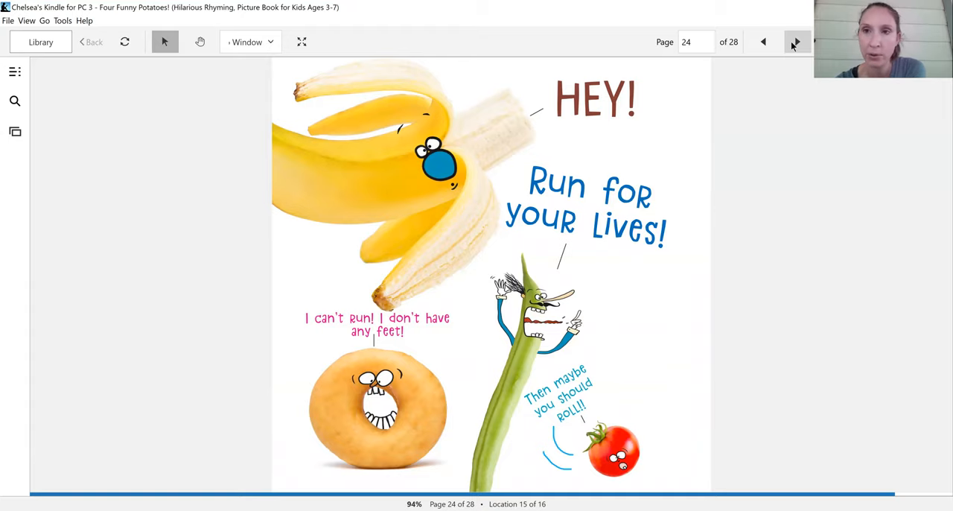
pyautogui.click(795, 42)
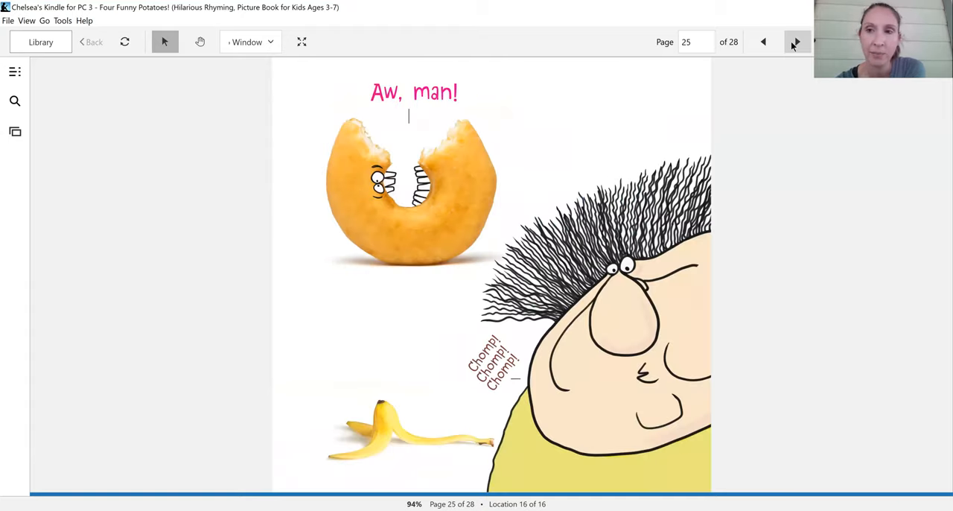
pyautogui.click(795, 42)
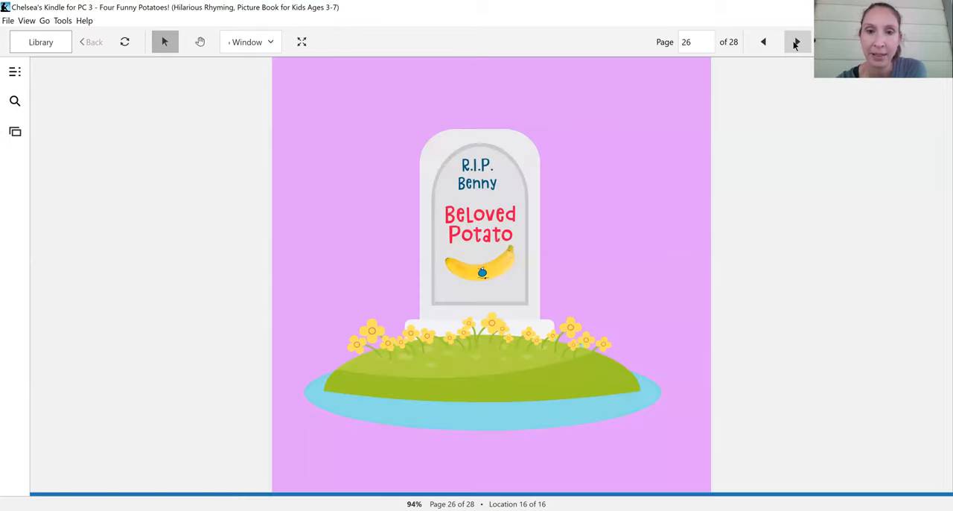
pyautogui.click(795, 41)
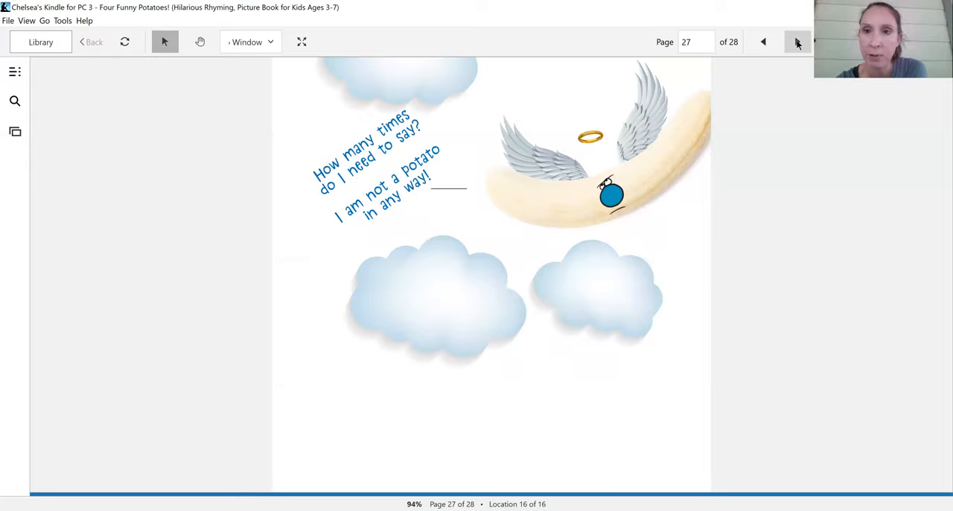
pyautogui.click(799, 42)
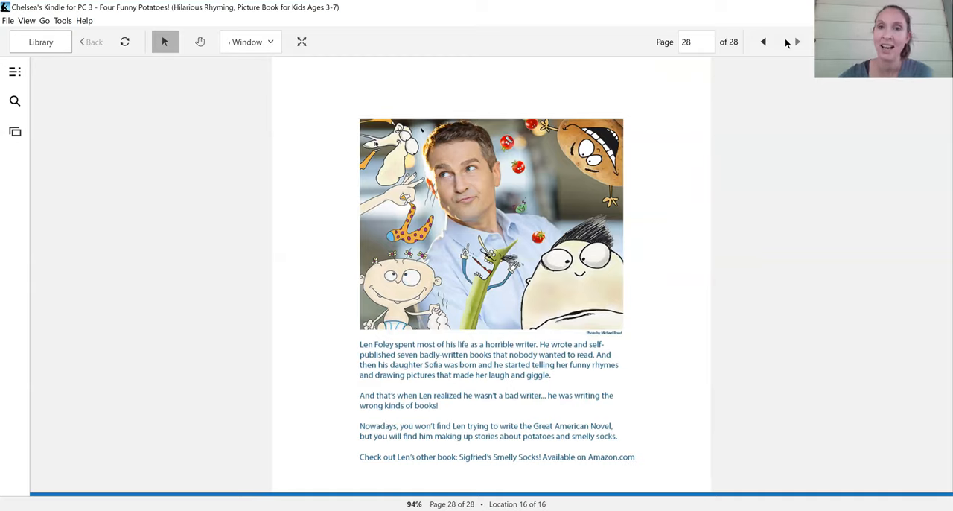
pyautogui.moveTo(759, 37)
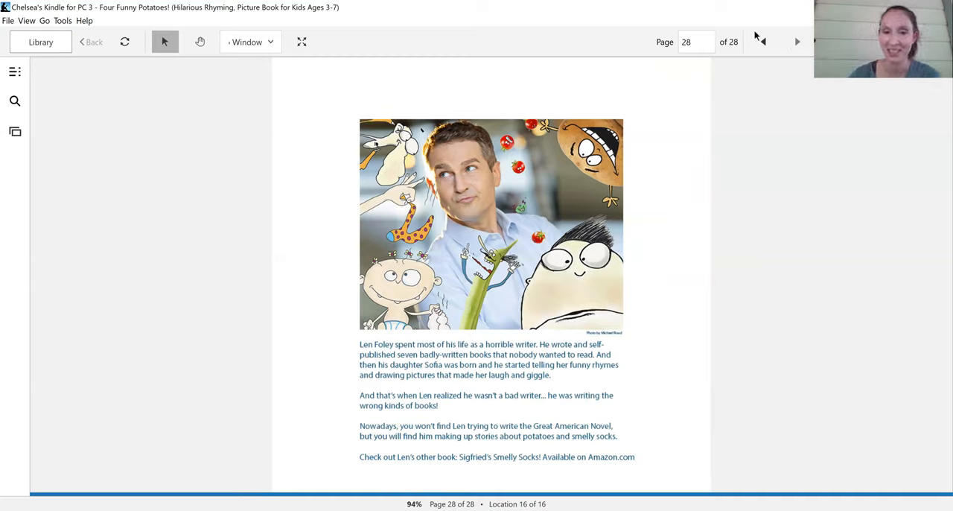